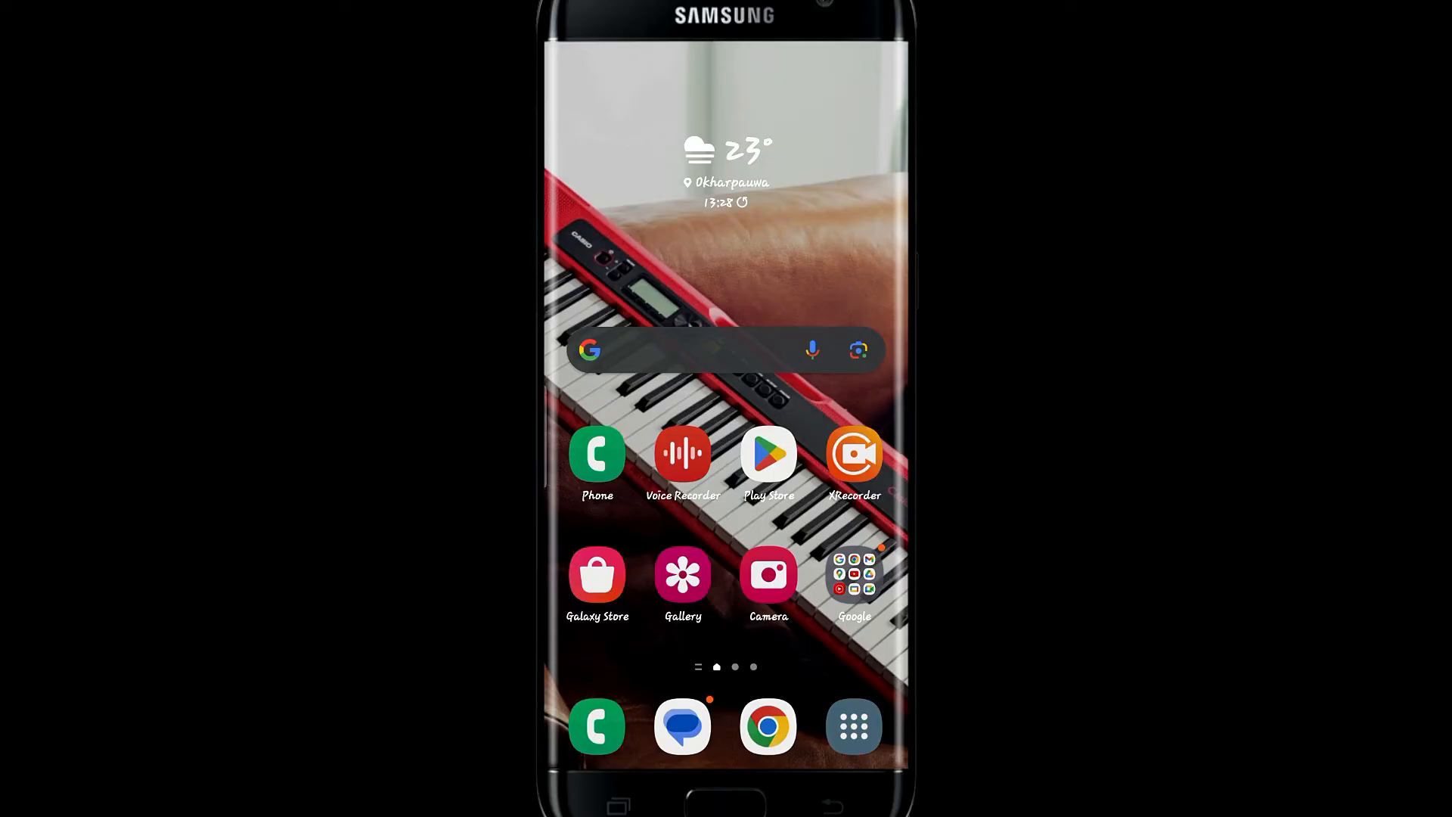
- Launch Google Play Store from the home screen to reach its app search page
{"action": "left_click", "coordinate": [768, 454]}
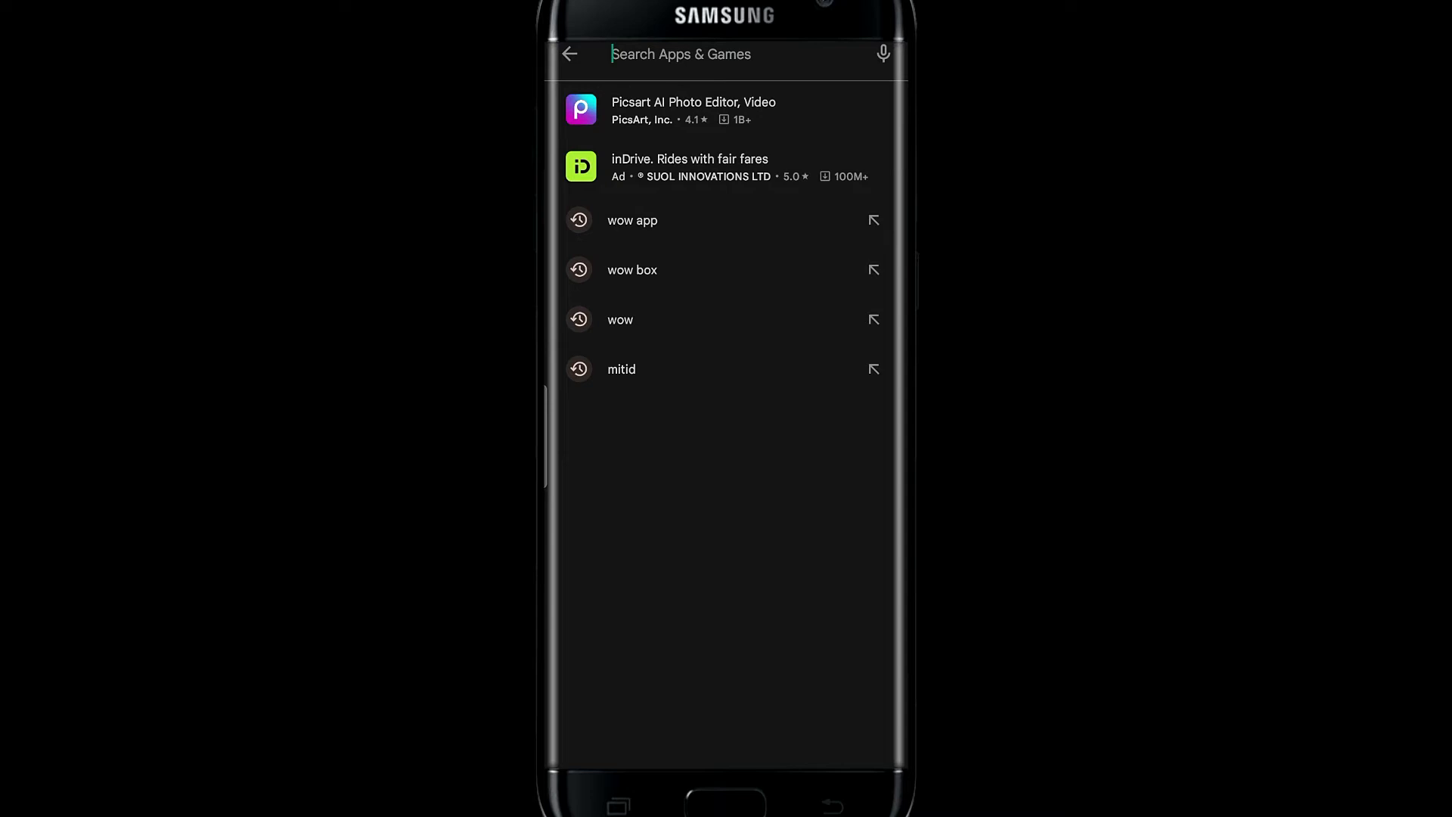
- Find WowApp - Earn. Share. Do Good via the recent 'wow app' search and install it
{"action": "left_click", "coordinate": [631, 220]}
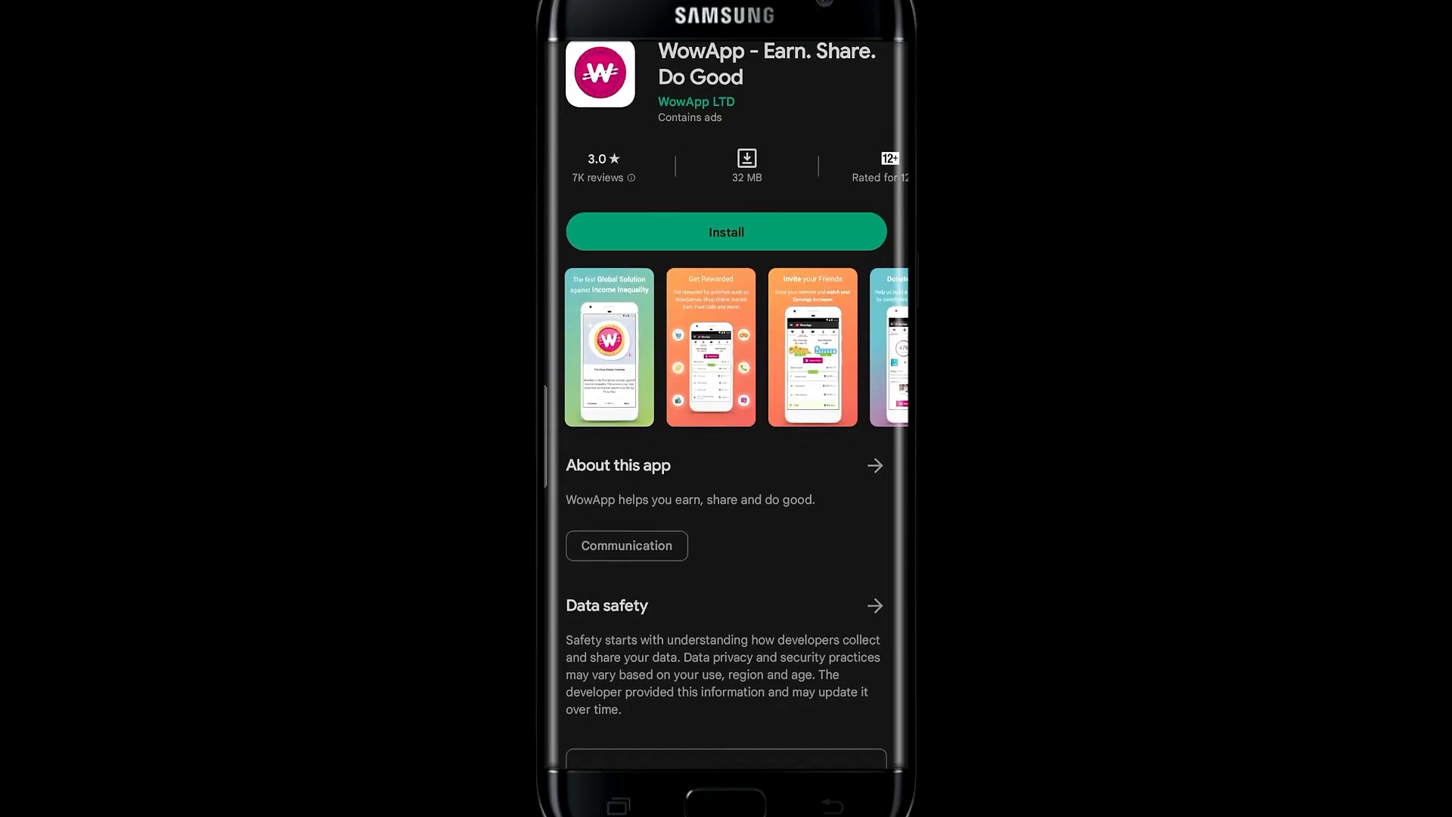
{"action": "left_click", "coordinate": [726, 232]}
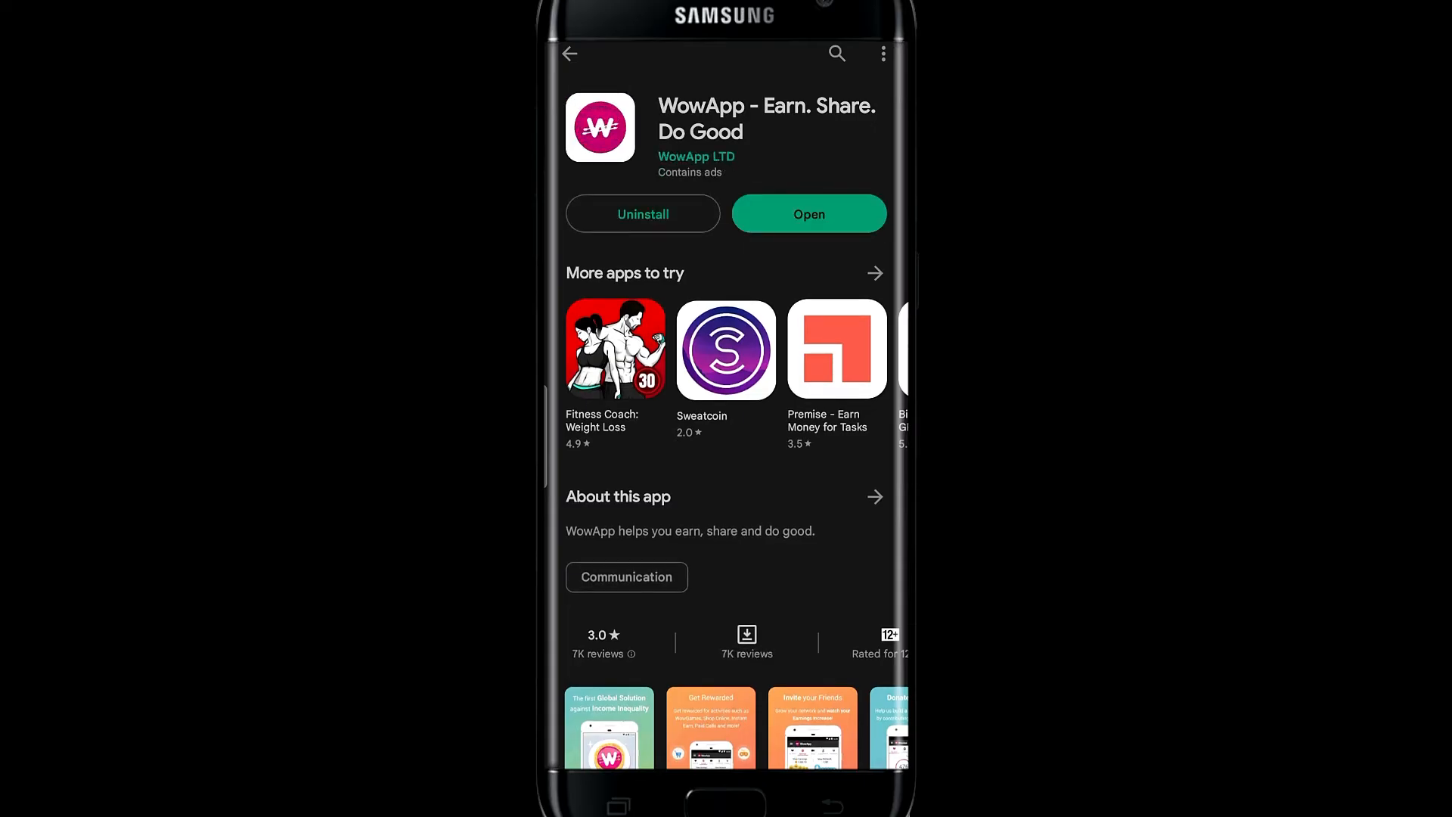
- Open WowApp from its store page and select the Password field on the sign-in screen
{"action": "left_click", "coordinate": [808, 214]}
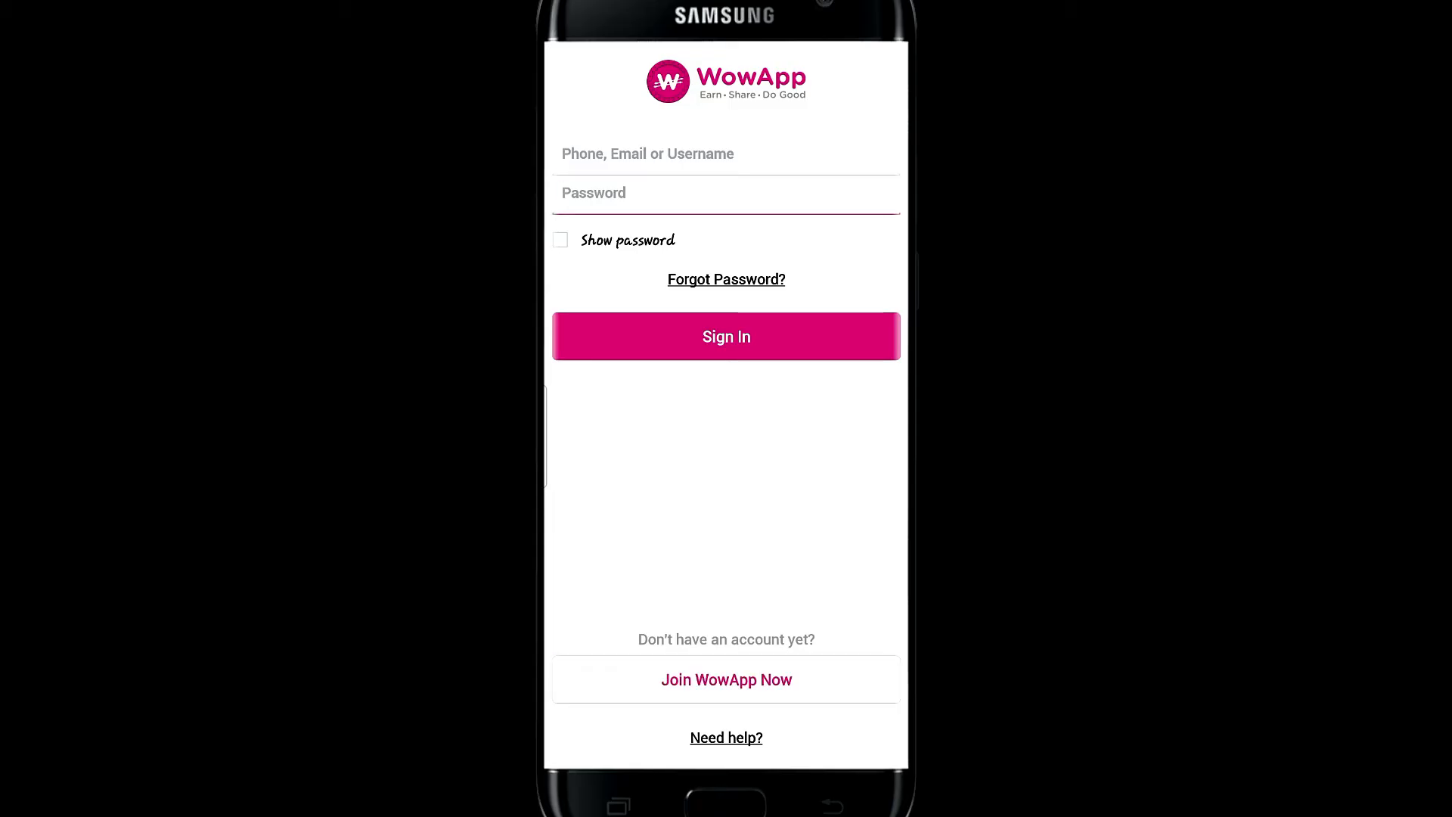
{"action": "left_click", "coordinate": [725, 193]}
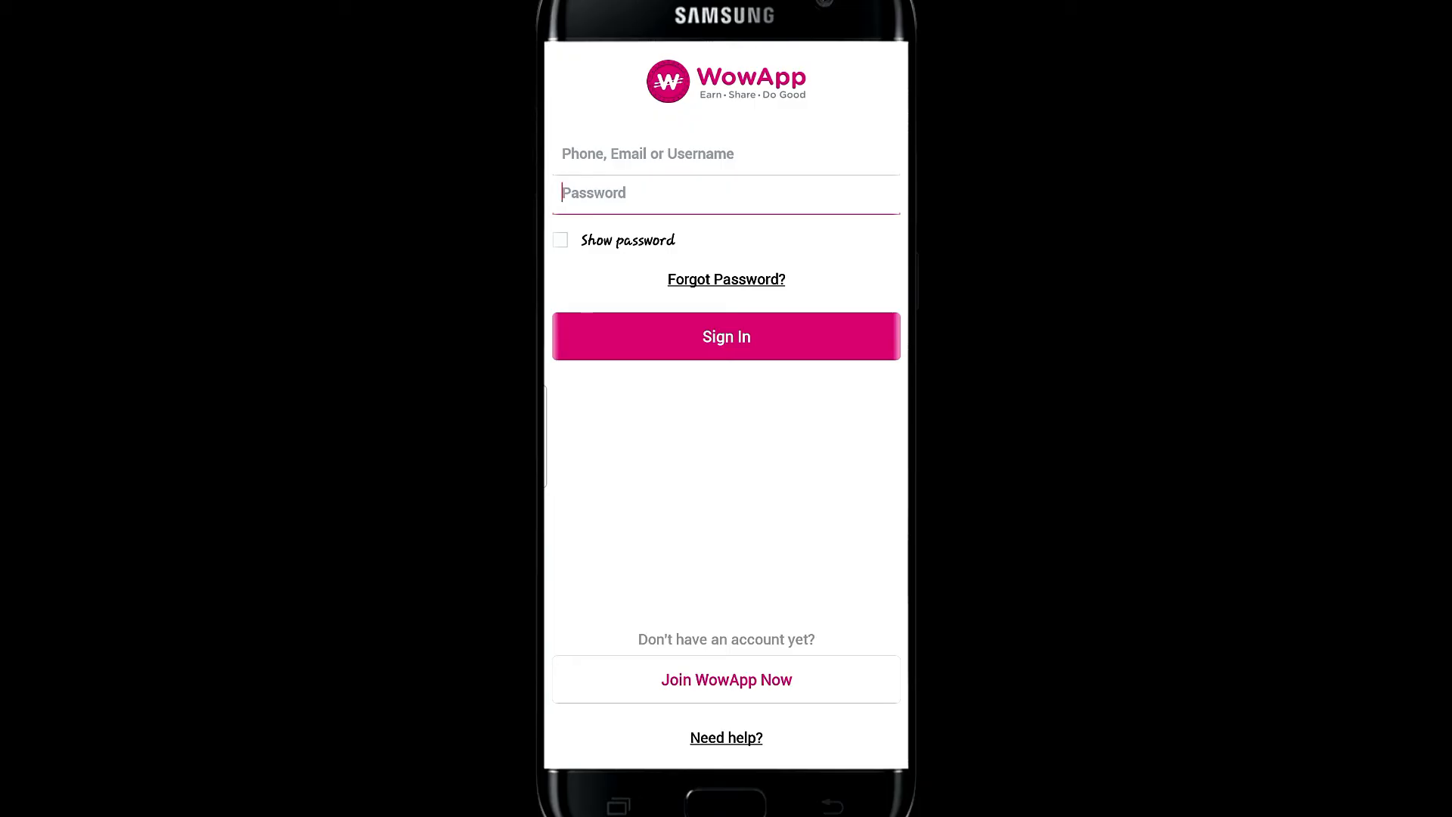